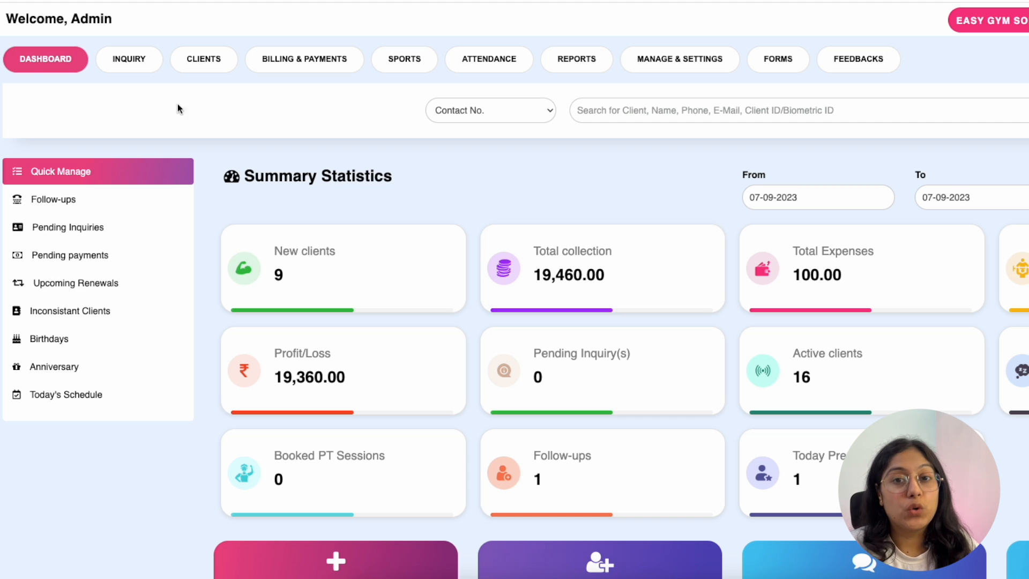
List pending payments for 01-09-2023 to 08-09-2023 and bring up actions on Joe's 1,200.00 row
click(68, 256)
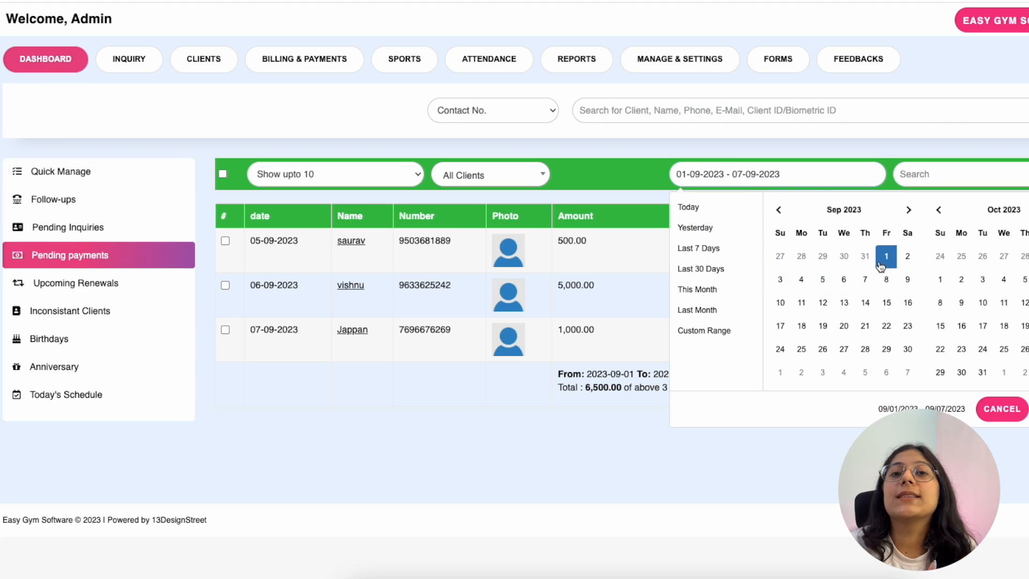
click(885, 278)
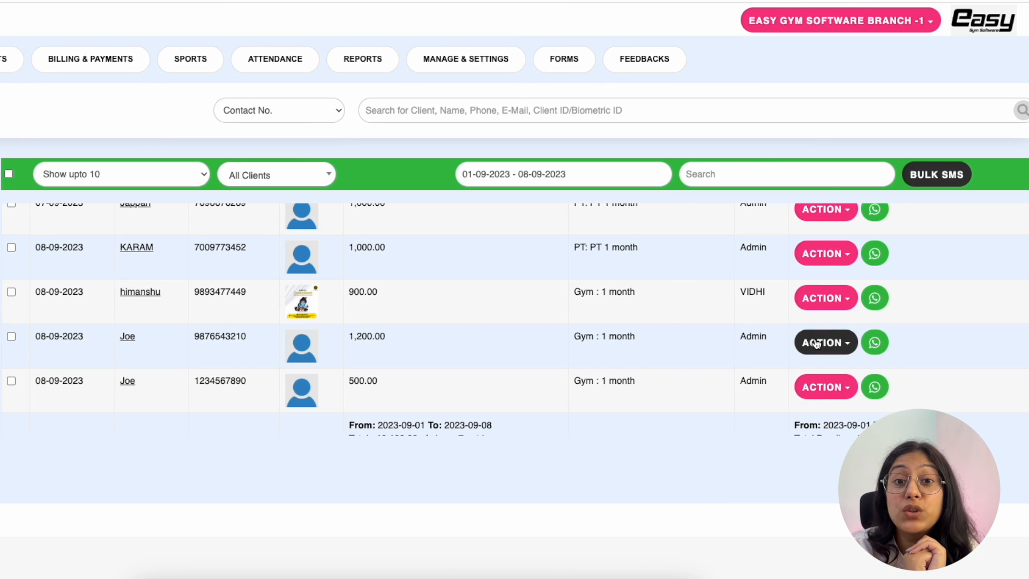
click(834, 334)
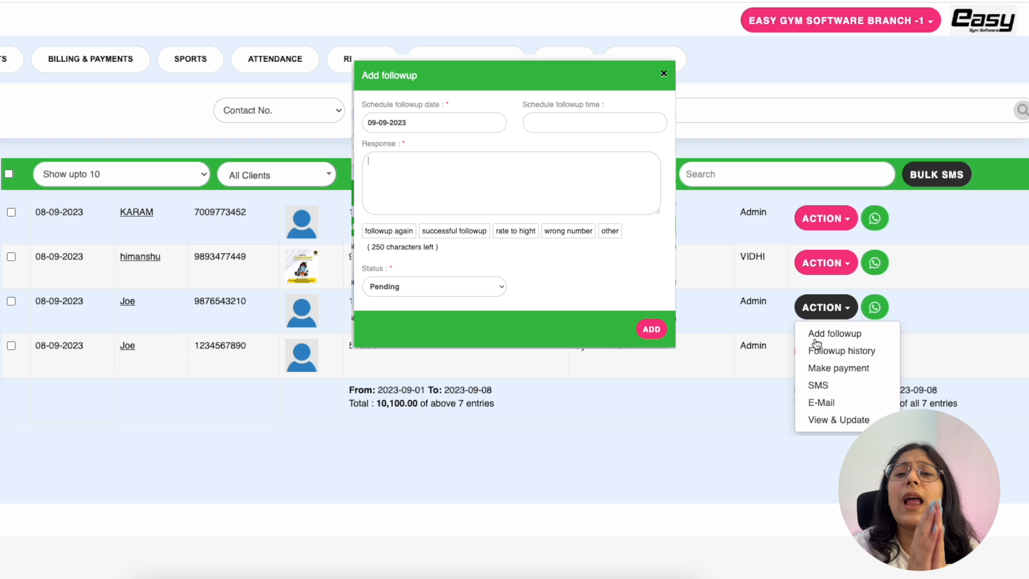
click(841, 349)
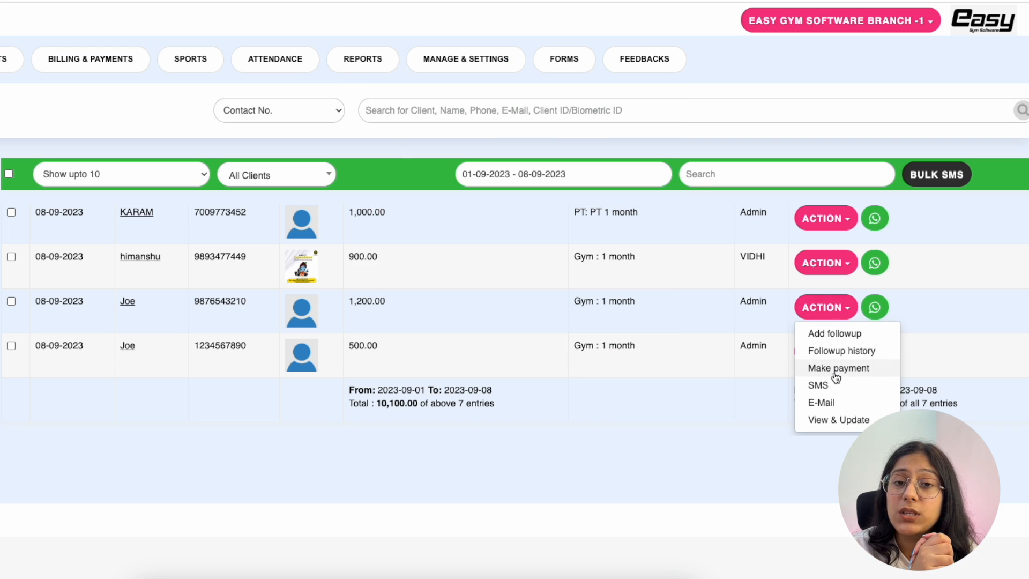
Pay Joe's Rs.1200 installment with Cash as the payment method and close the Success dialog
click(838, 367)
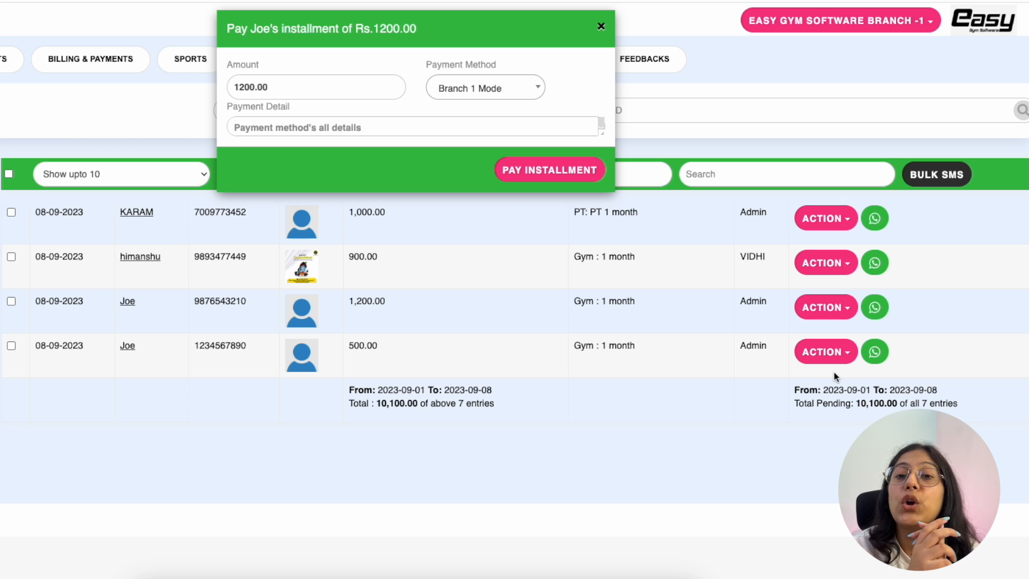
click(485, 86)
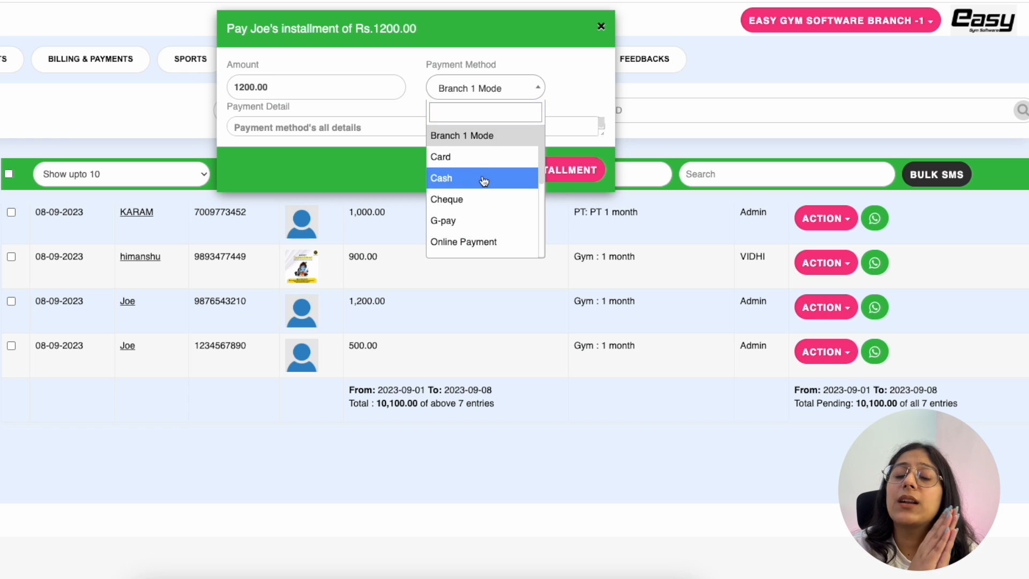
click(442, 178)
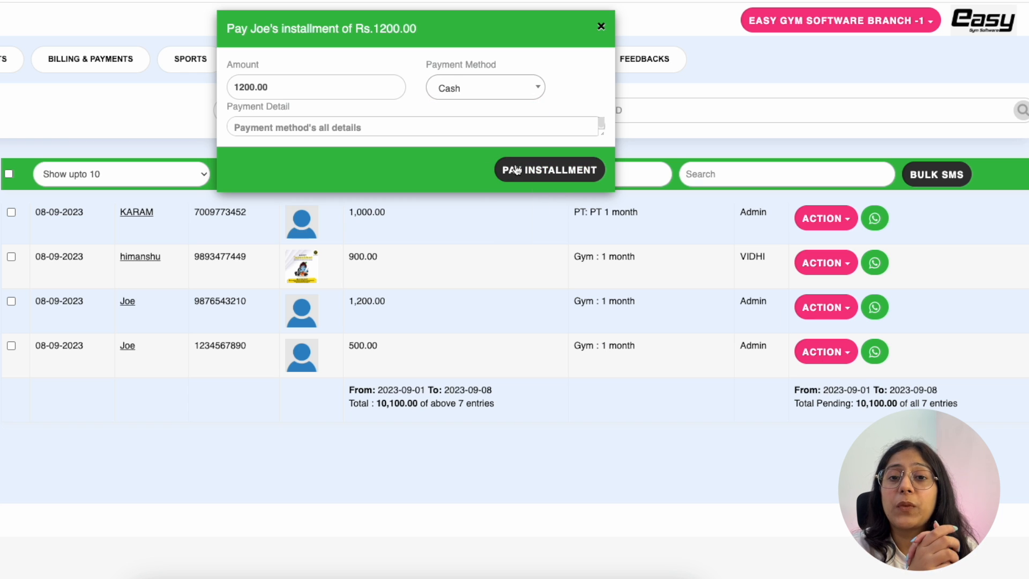
click(550, 169)
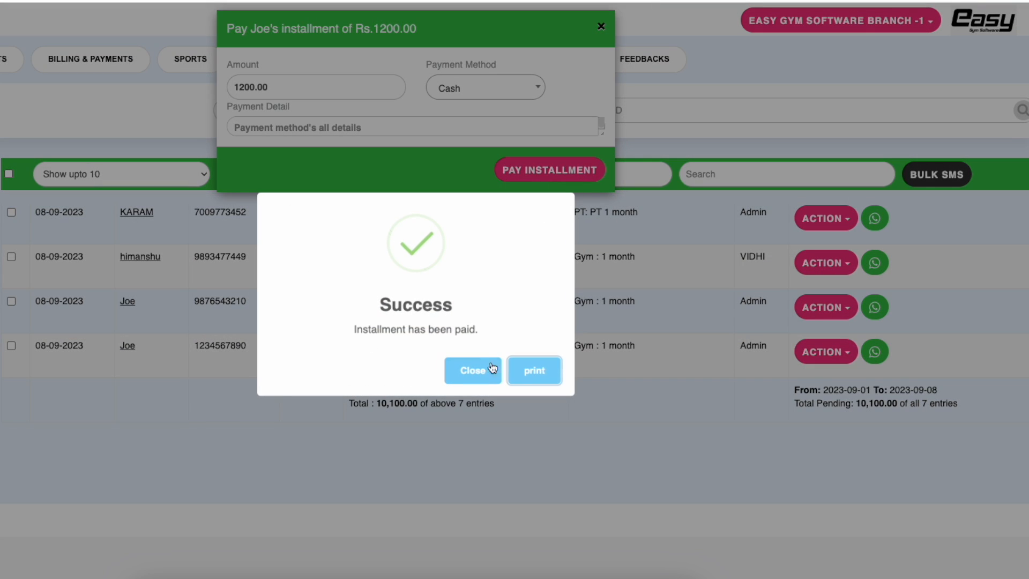
click(470, 370)
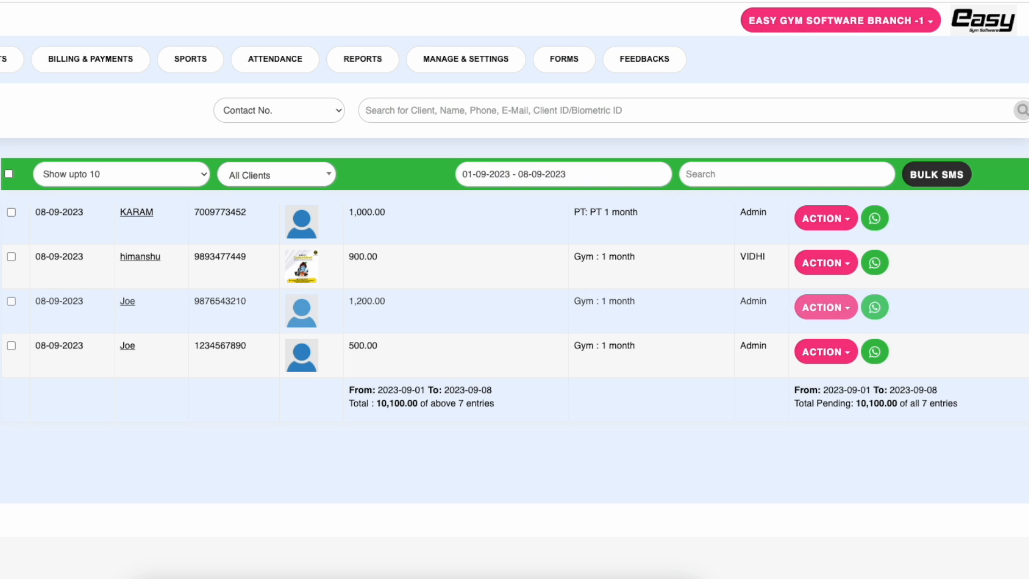